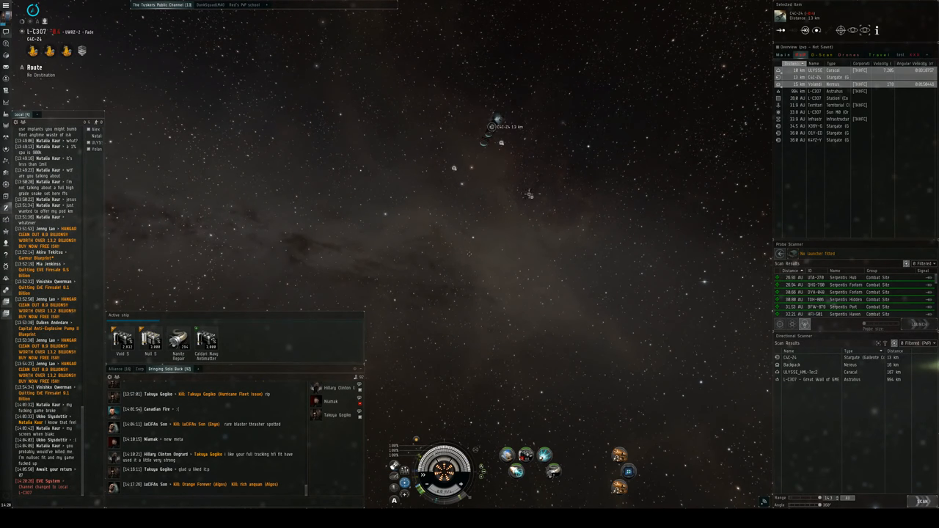
Step: Select your own ship near the Nereus and attempt Lock Target, which is refused
{"action": "left_click", "coordinate": [495, 121]}
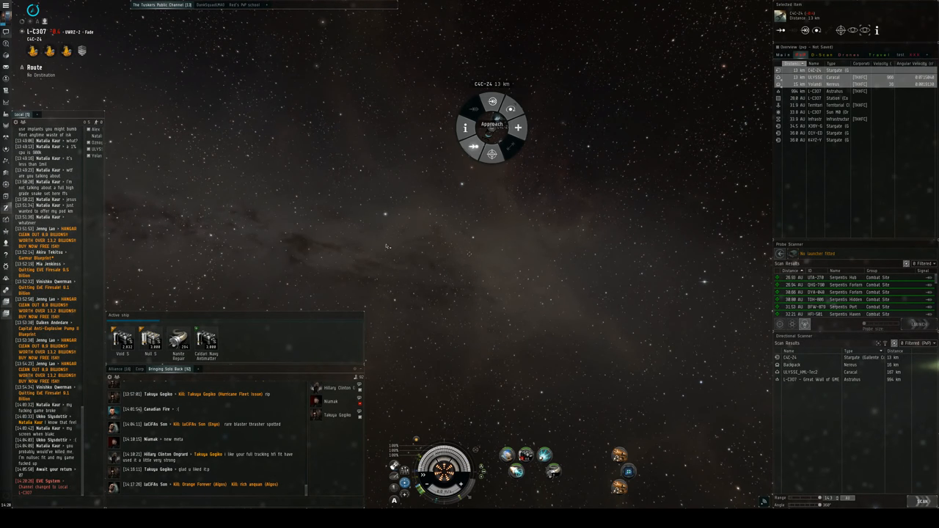
{"action": "left_click", "coordinate": [491, 127]}
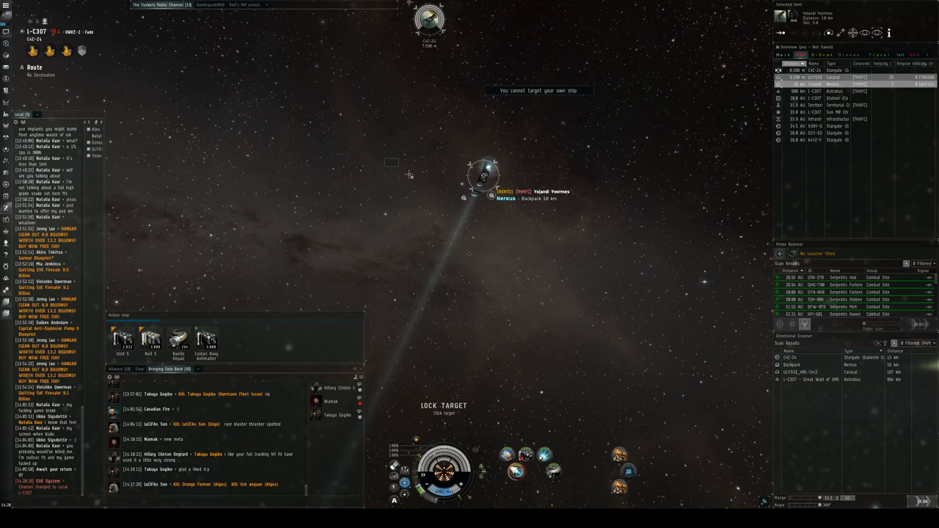
Step: Bring up the context menu of actions for the hostile Caracal cruiser
{"action": "right_click", "coordinate": [476, 179]}
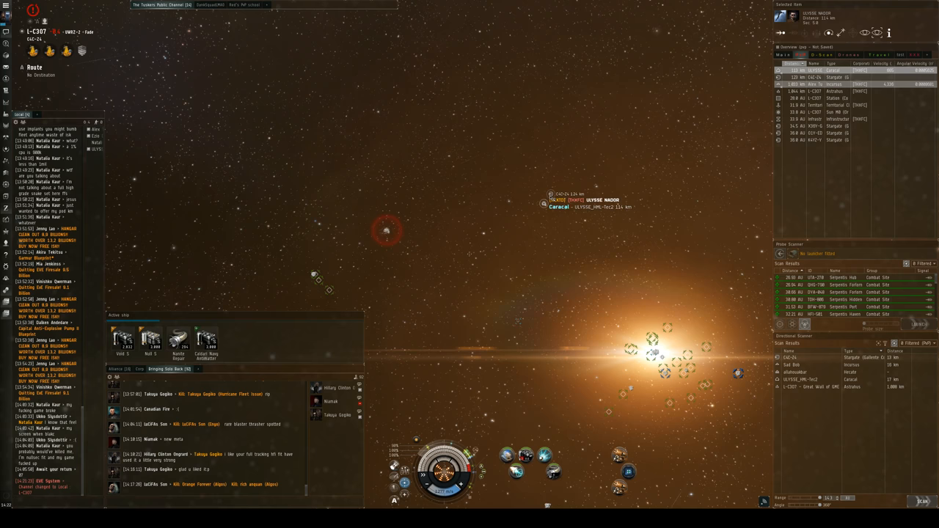
{"action": "right_click", "coordinate": [550, 199]}
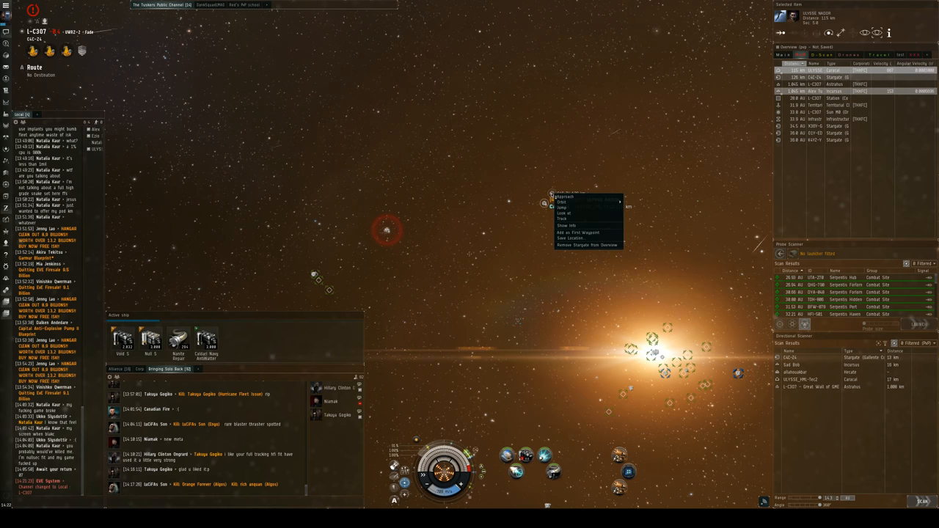